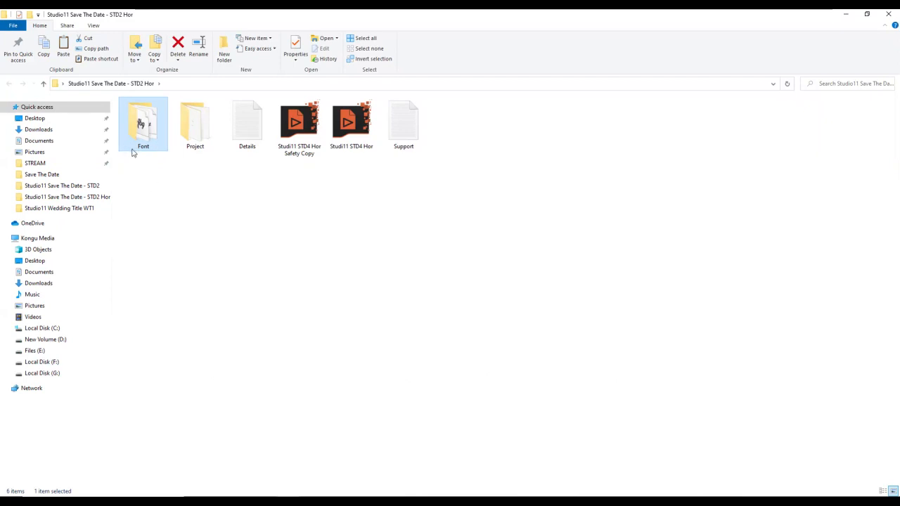
# - Start EDIUS and browse the EDIUS File folder from the Open Project dialog, then close it
pyautogui.doubleClick(144, 124)
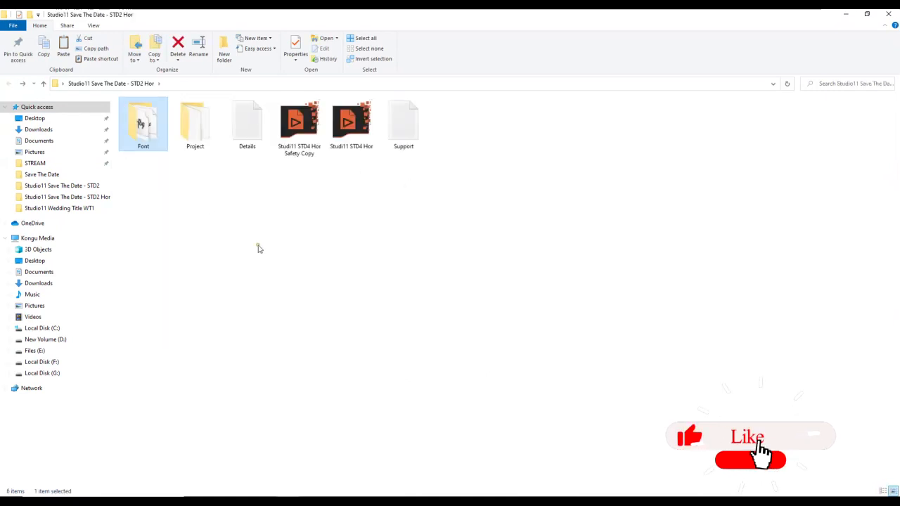
pyautogui.click(351, 124)
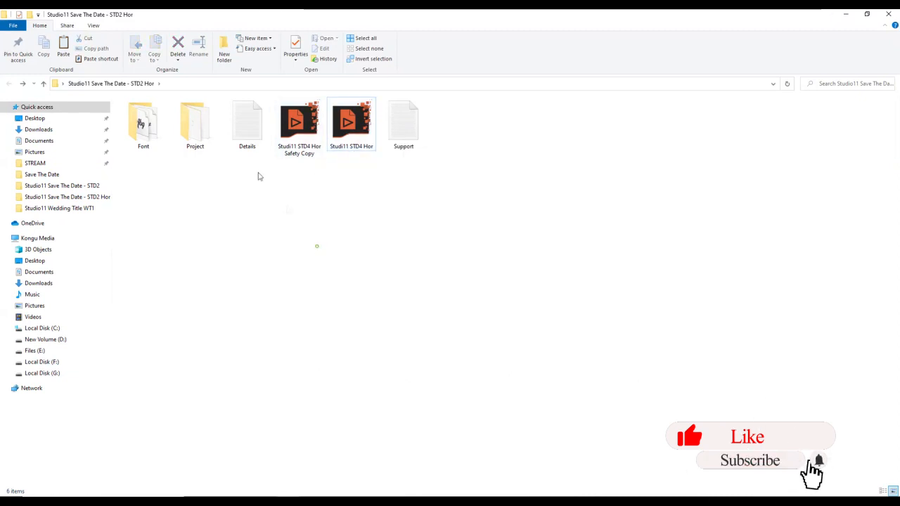
pyautogui.moveTo(828, 21)
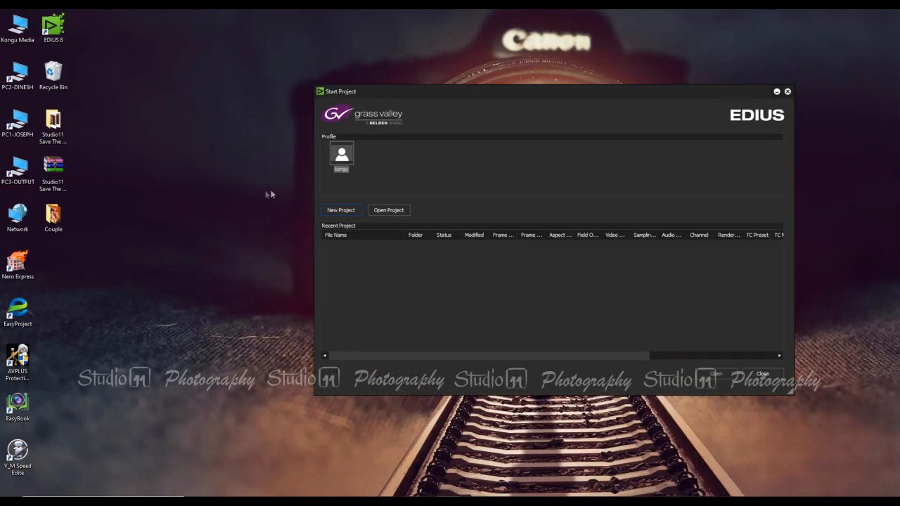
pyautogui.moveTo(388, 215)
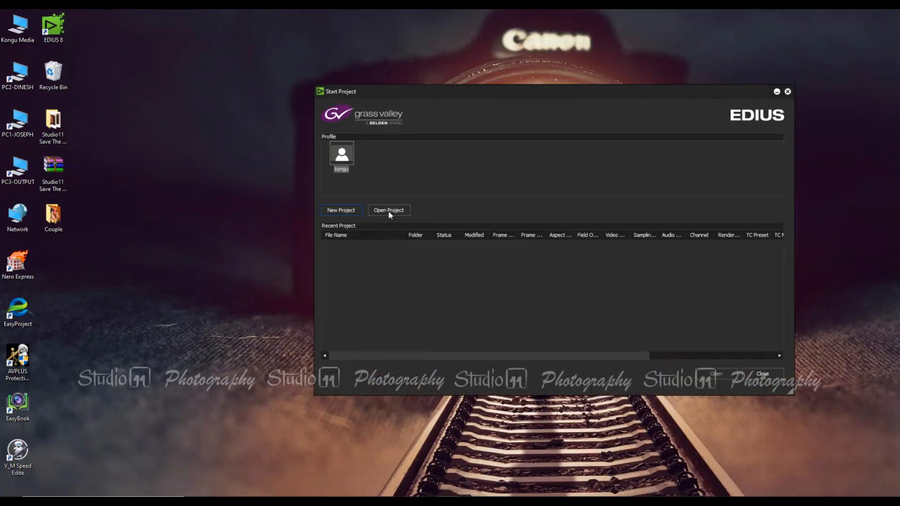
pyautogui.click(388, 209)
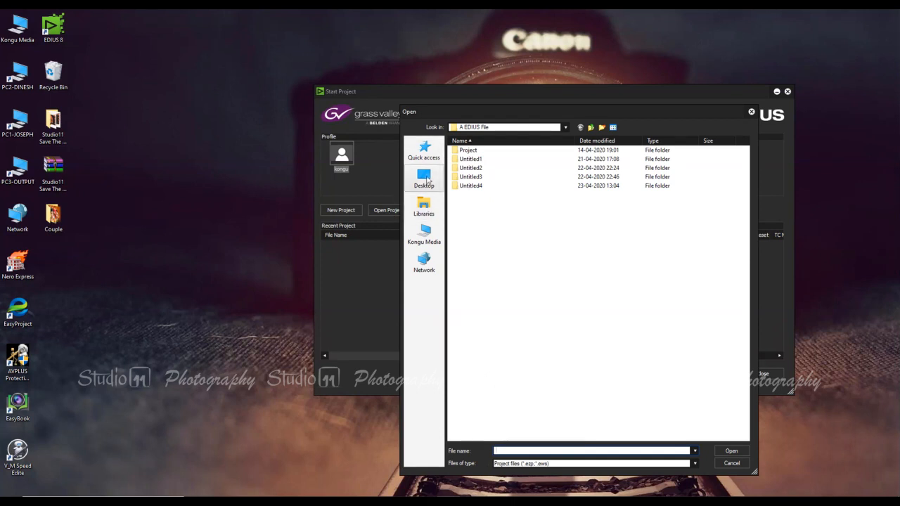
pyautogui.click(424, 177)
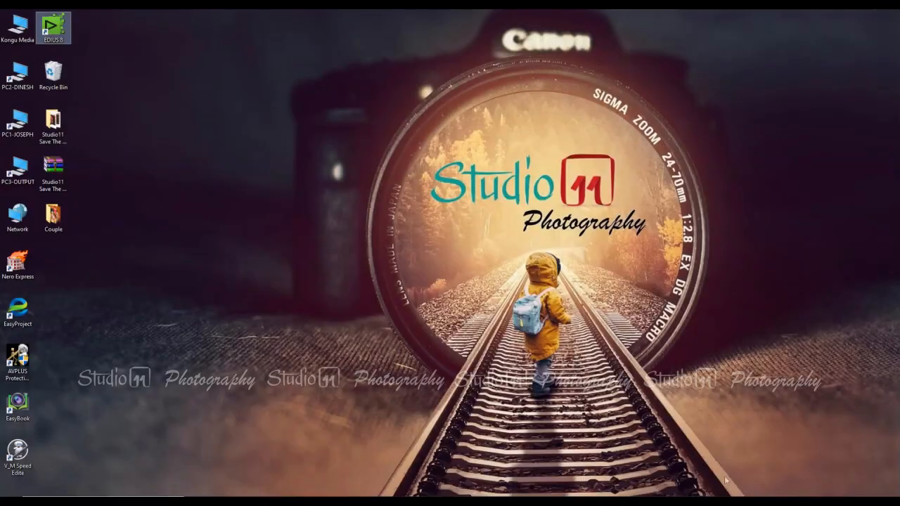
# - Open the desktop Couple folder and select the first couple photo
pyautogui.click(53, 214)
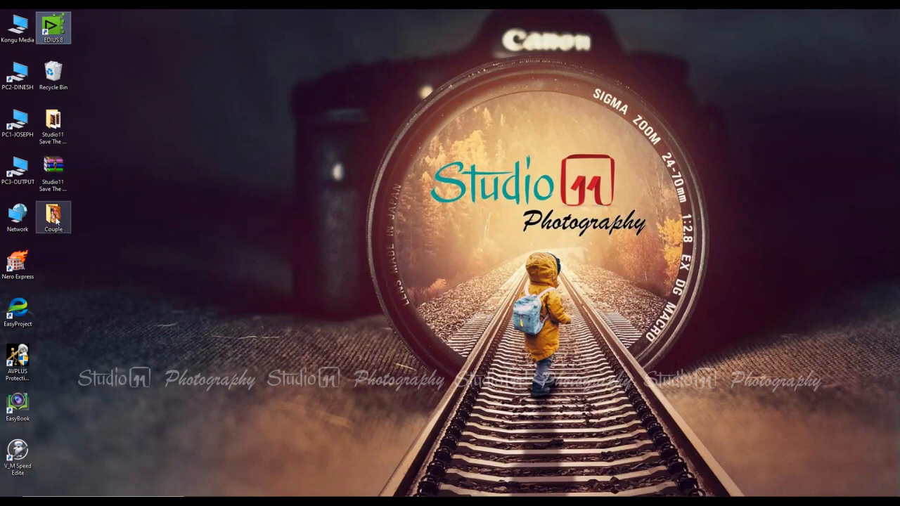
pyautogui.doubleClick(54, 210)
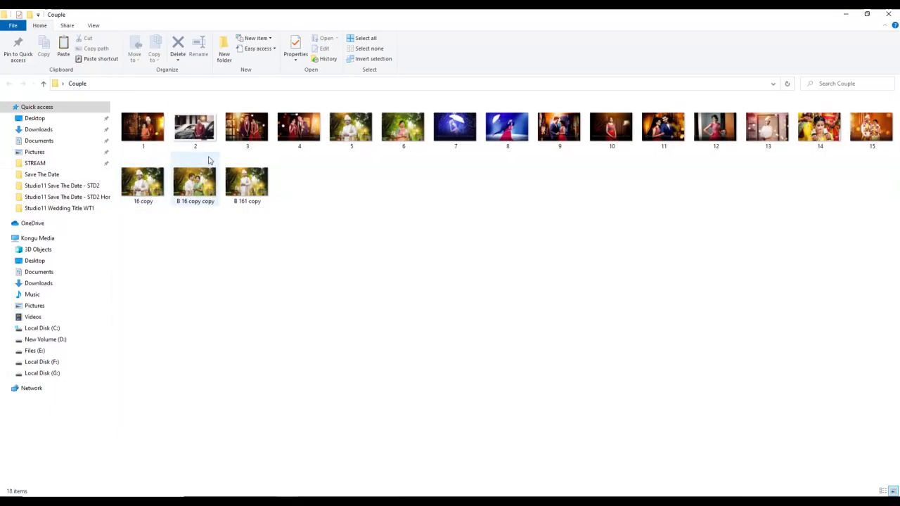
pyautogui.click(144, 127)
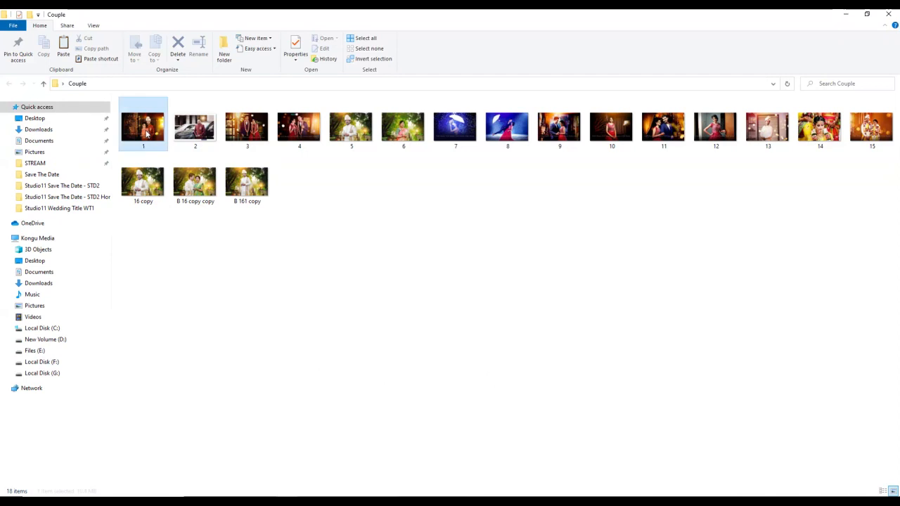
pyautogui.click(143, 126)
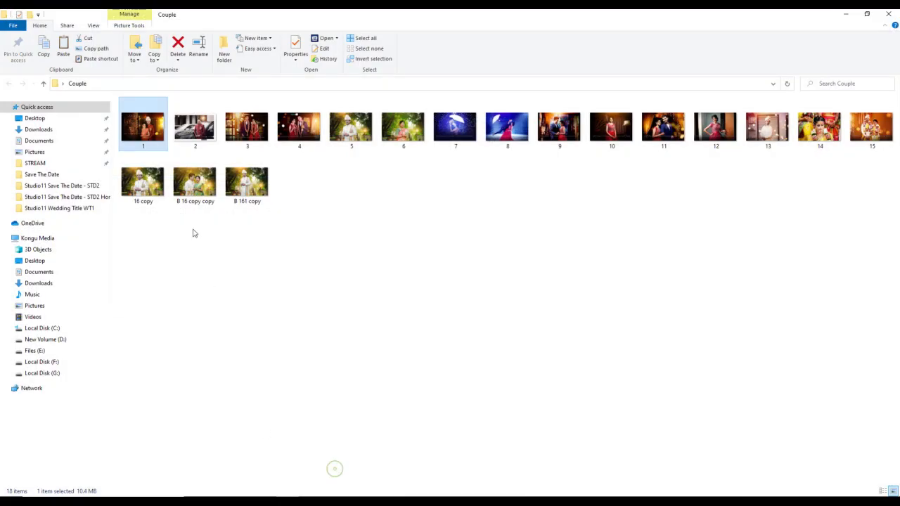
pyautogui.click(247, 127)
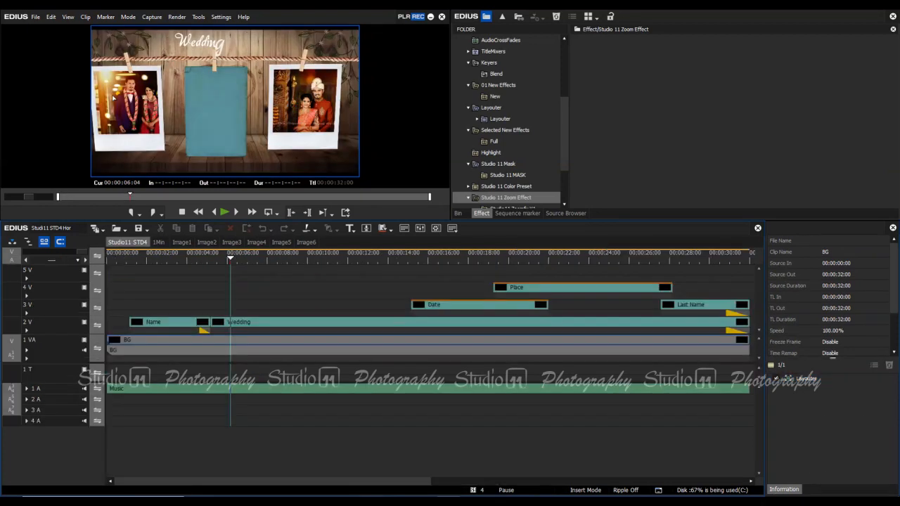
pyautogui.moveTo(301, 127)
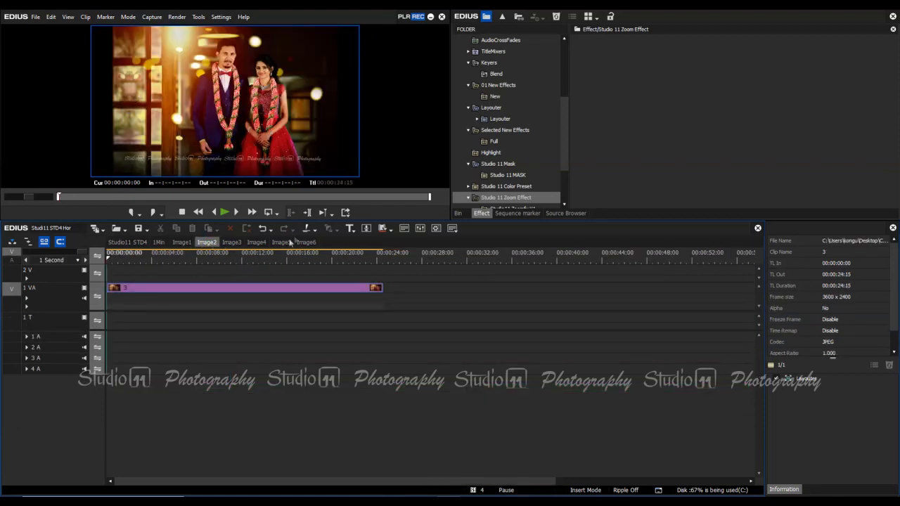
# - Check the photo clip's Layouter settings in Image2 and return to the Studio11 STD4 sequence
pyautogui.click(239, 287)
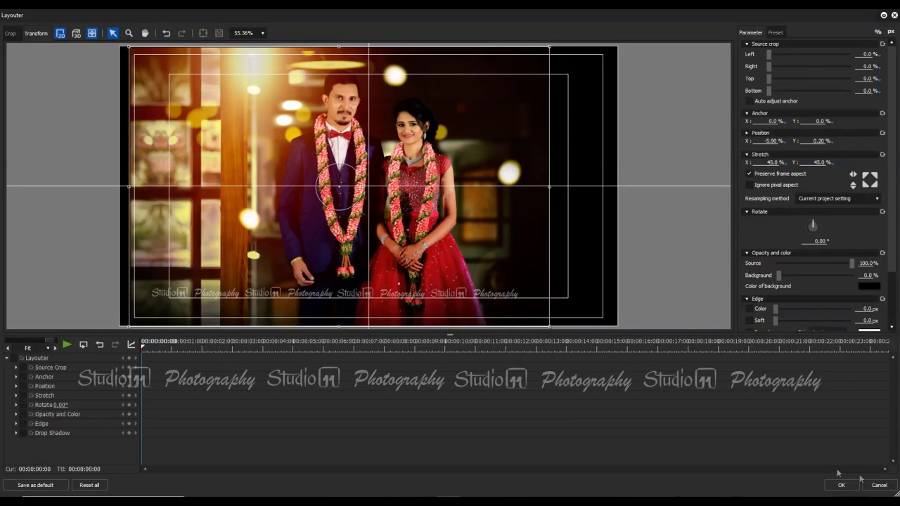
pyautogui.click(841, 485)
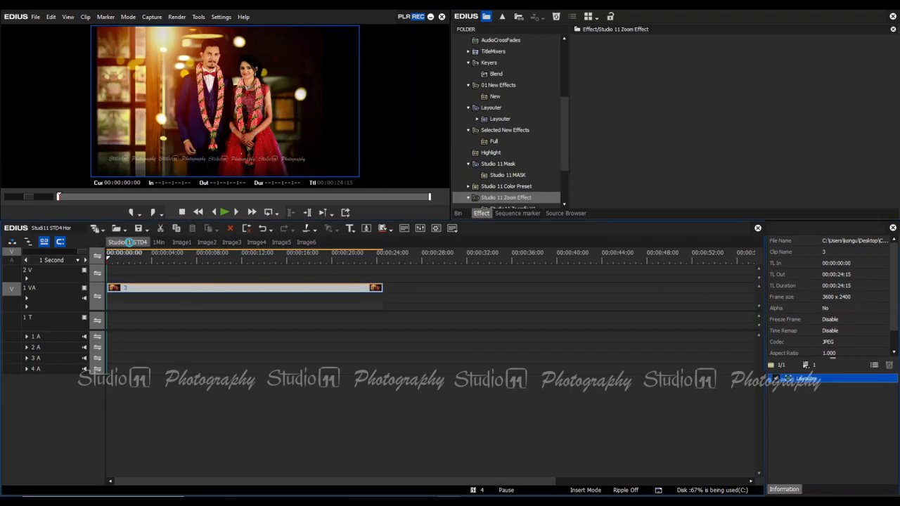
pyautogui.click(166, 259)
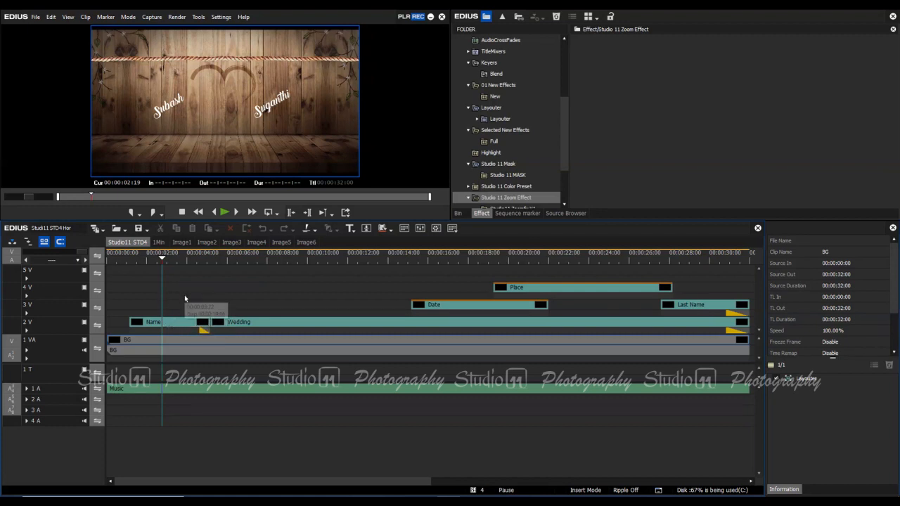
# - Edit the Name title in Hieroglyph to read Karthick and Suganthi
pyautogui.click(152, 321)
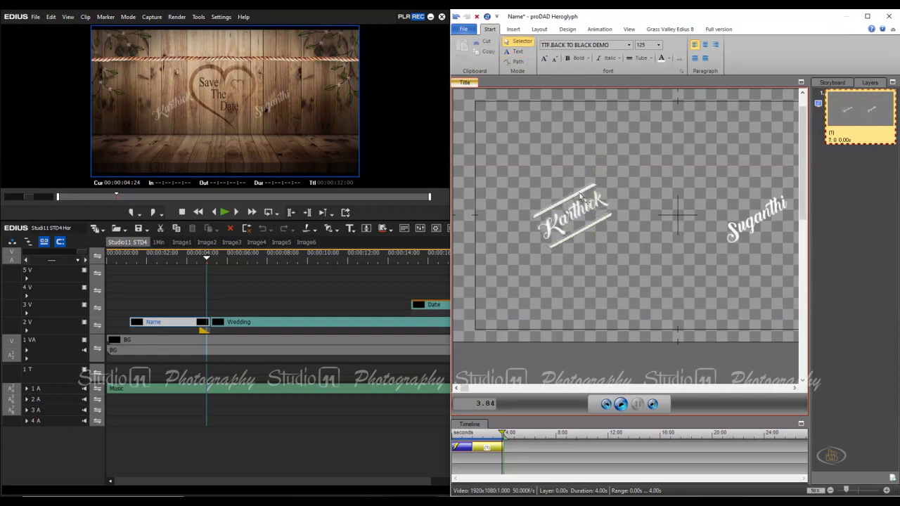
pyautogui.click(574, 213)
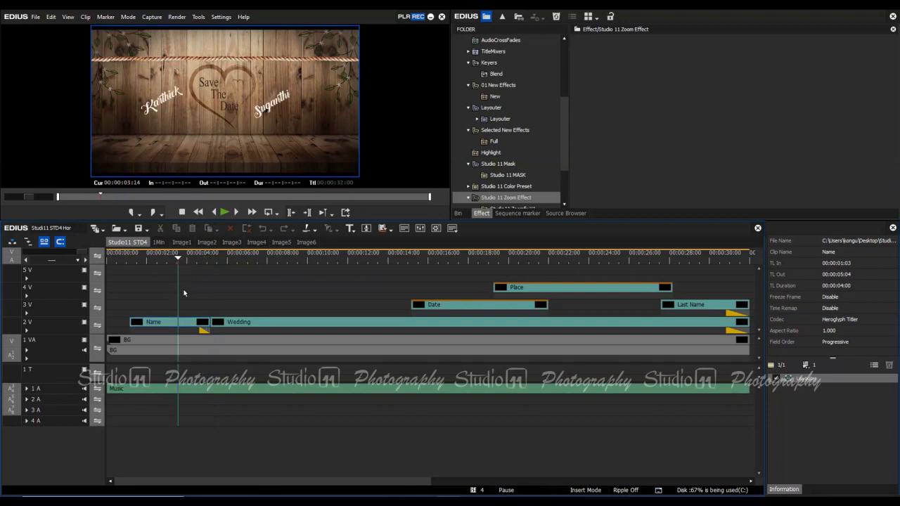
pyautogui.moveTo(326, 263)
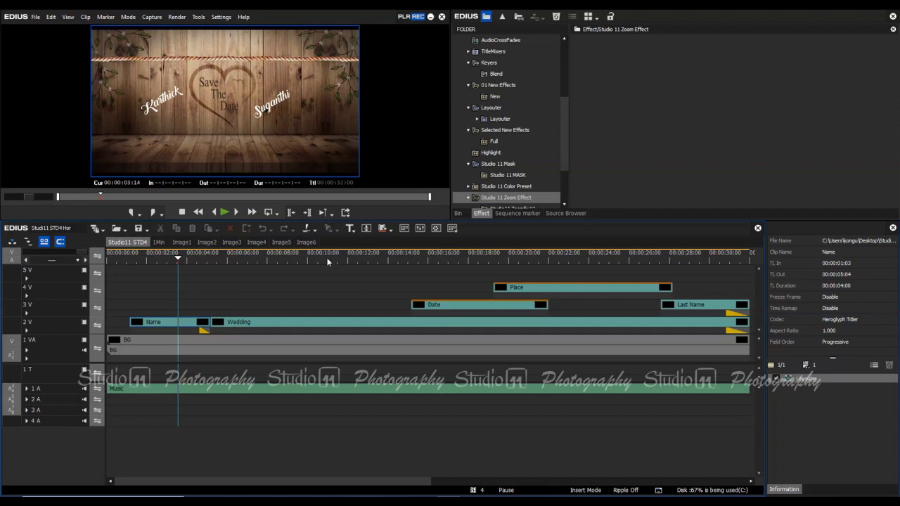
pyautogui.click(439, 259)
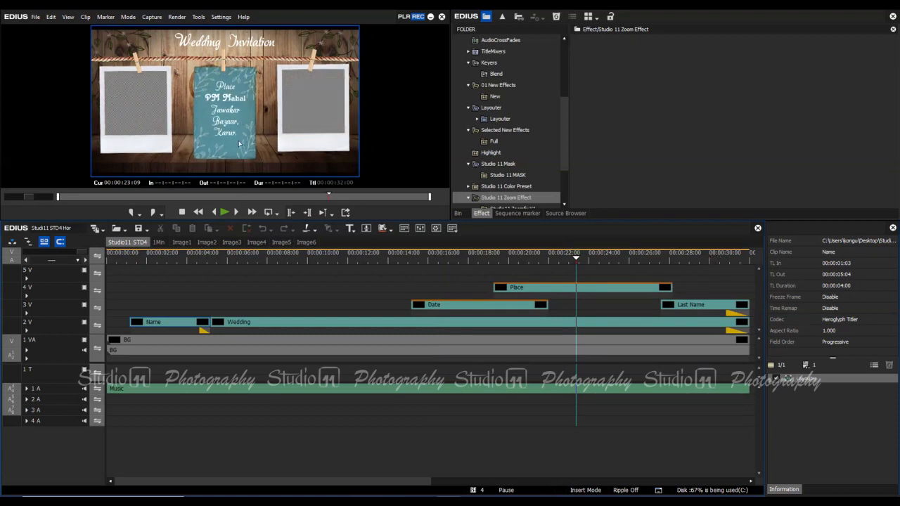
pyautogui.moveTo(315, 106)
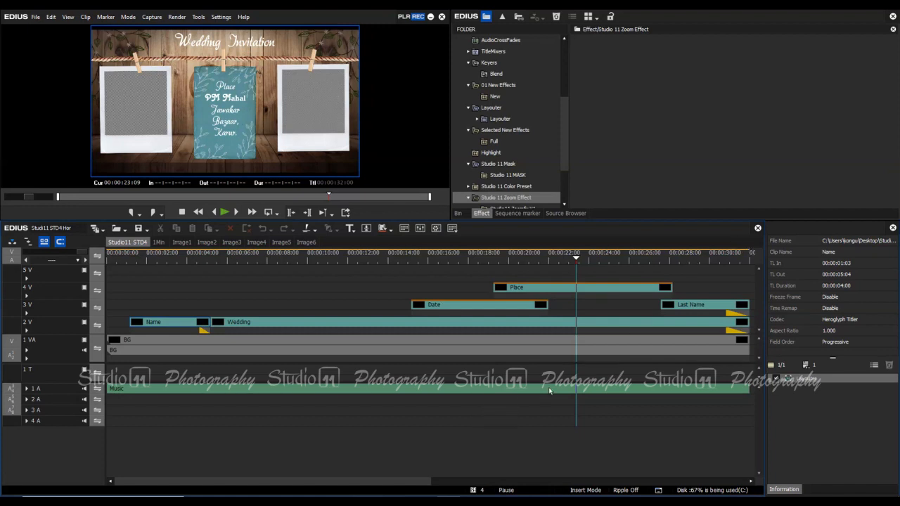
pyautogui.moveTo(551, 390)
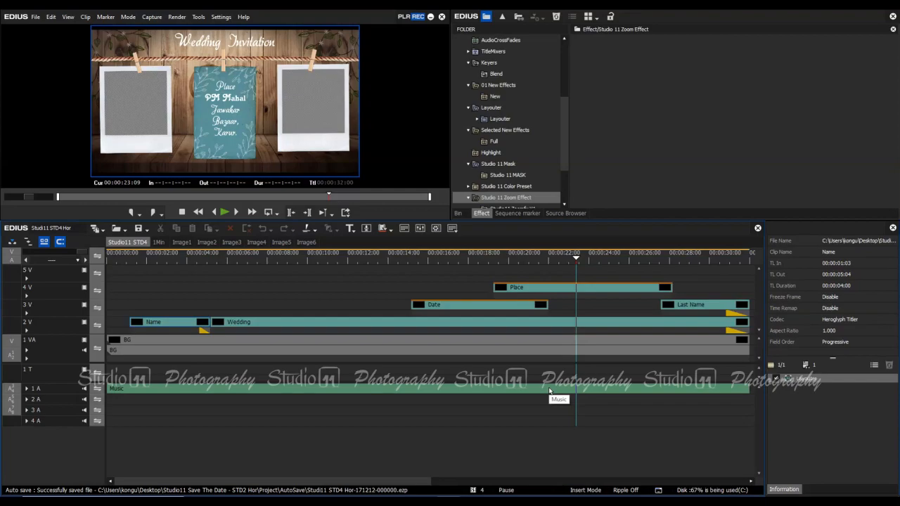